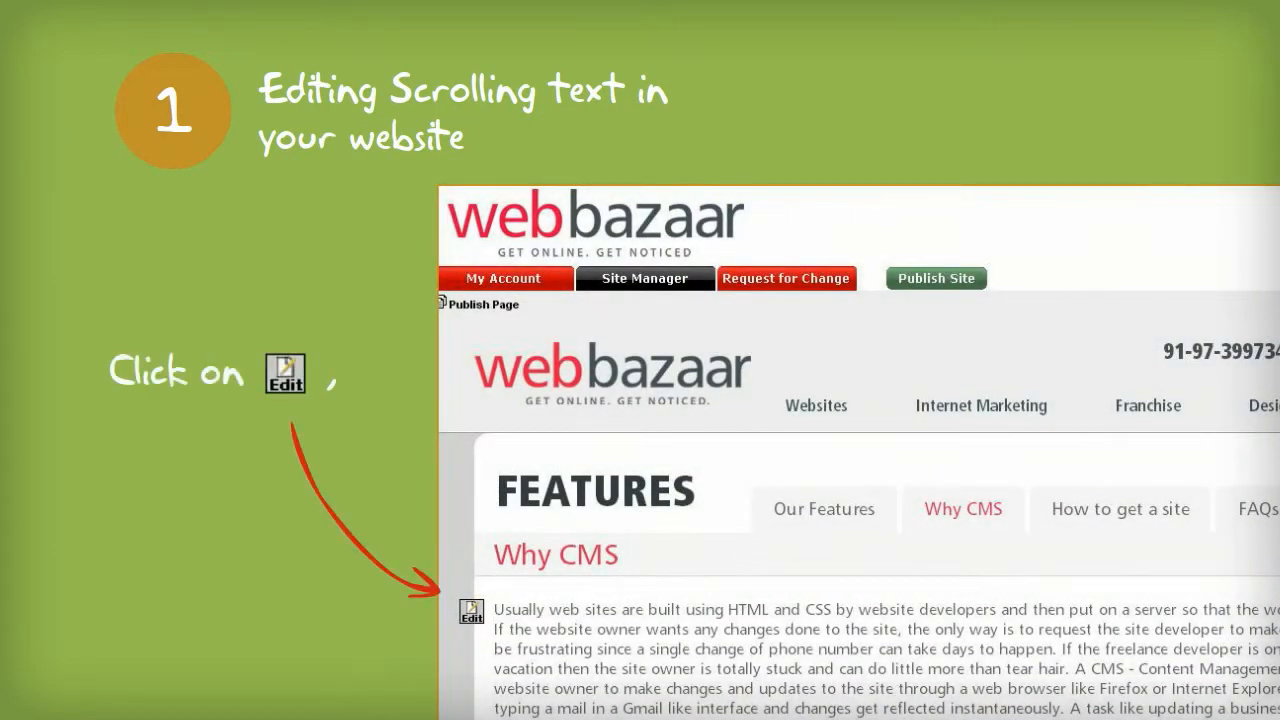
# Step: Open the Why CMS paragraph on the Features page in the content editor
pyautogui.click(470, 611)
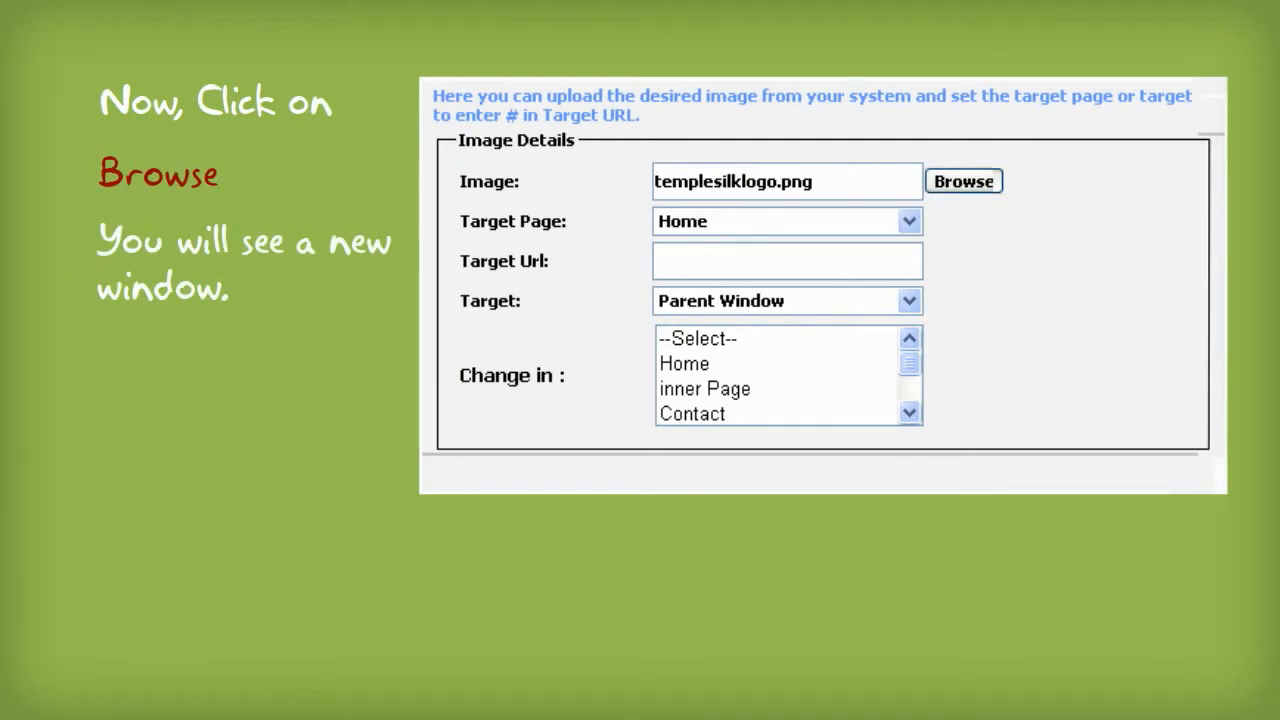
pyautogui.moveTo(960, 205)
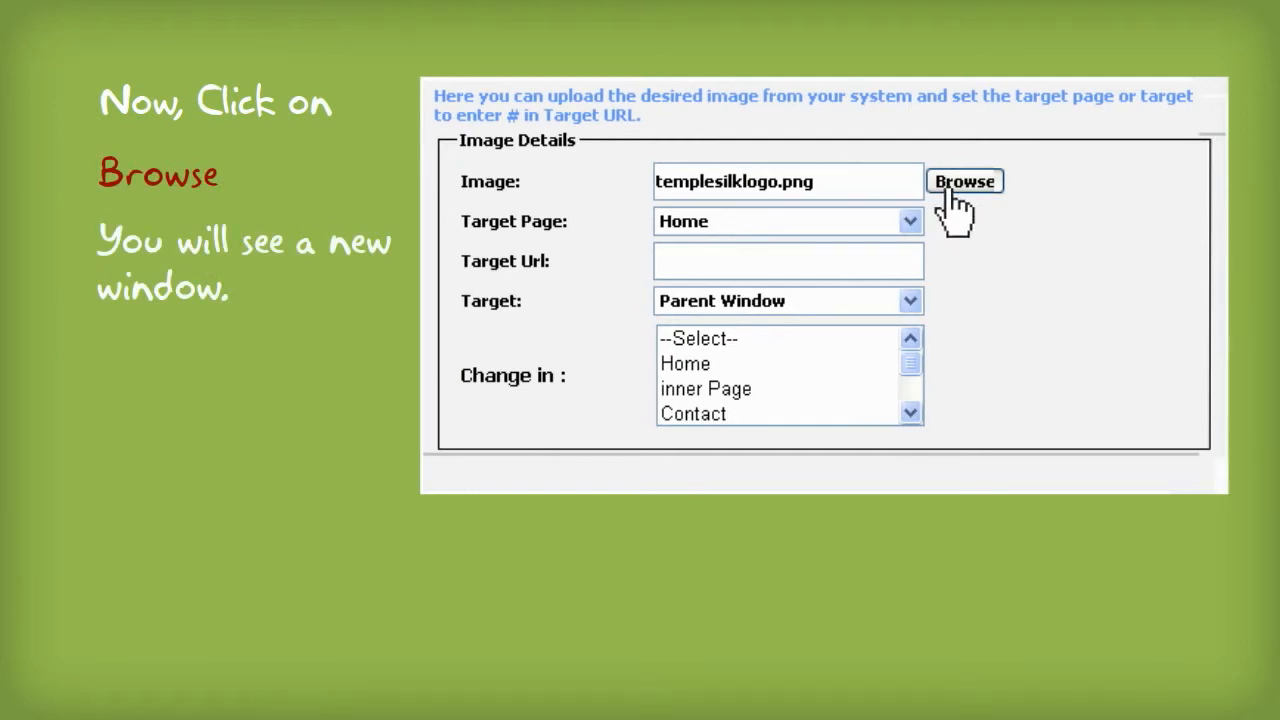
# Step: Replace the logo image with k.png, the cartoon face wearing glasses
pyautogui.click(963, 181)
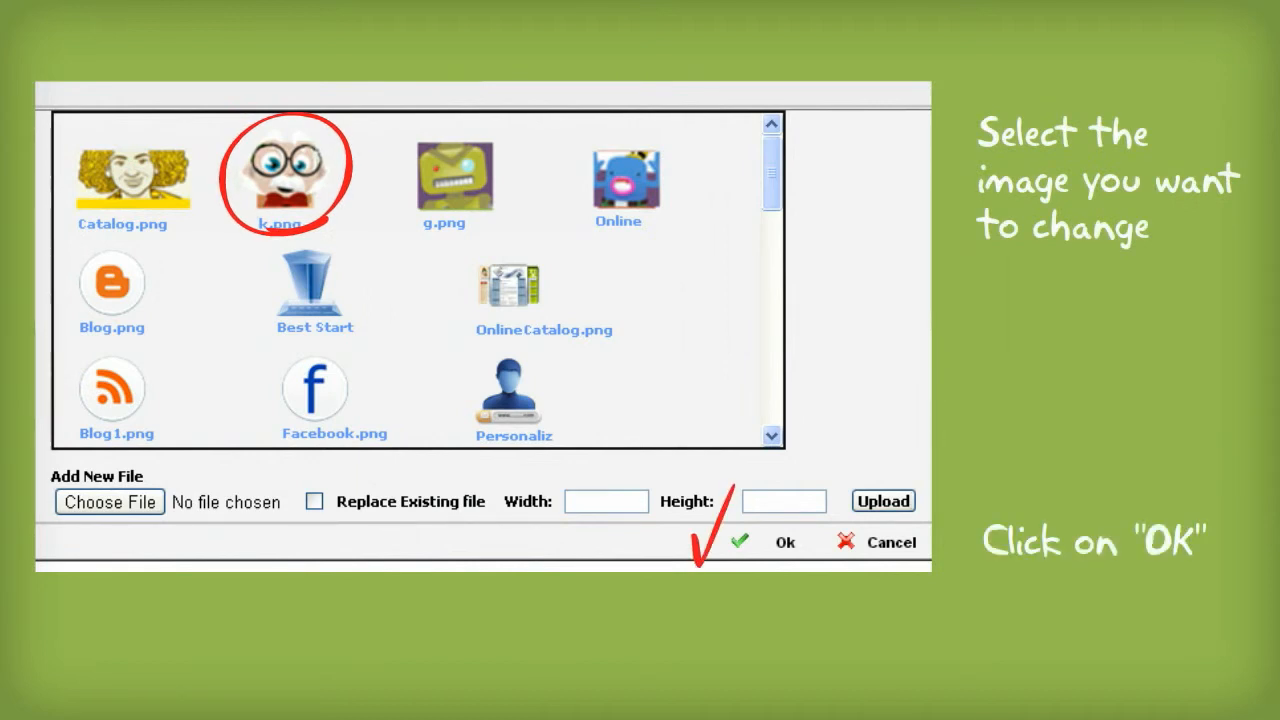
pyautogui.click(775, 542)
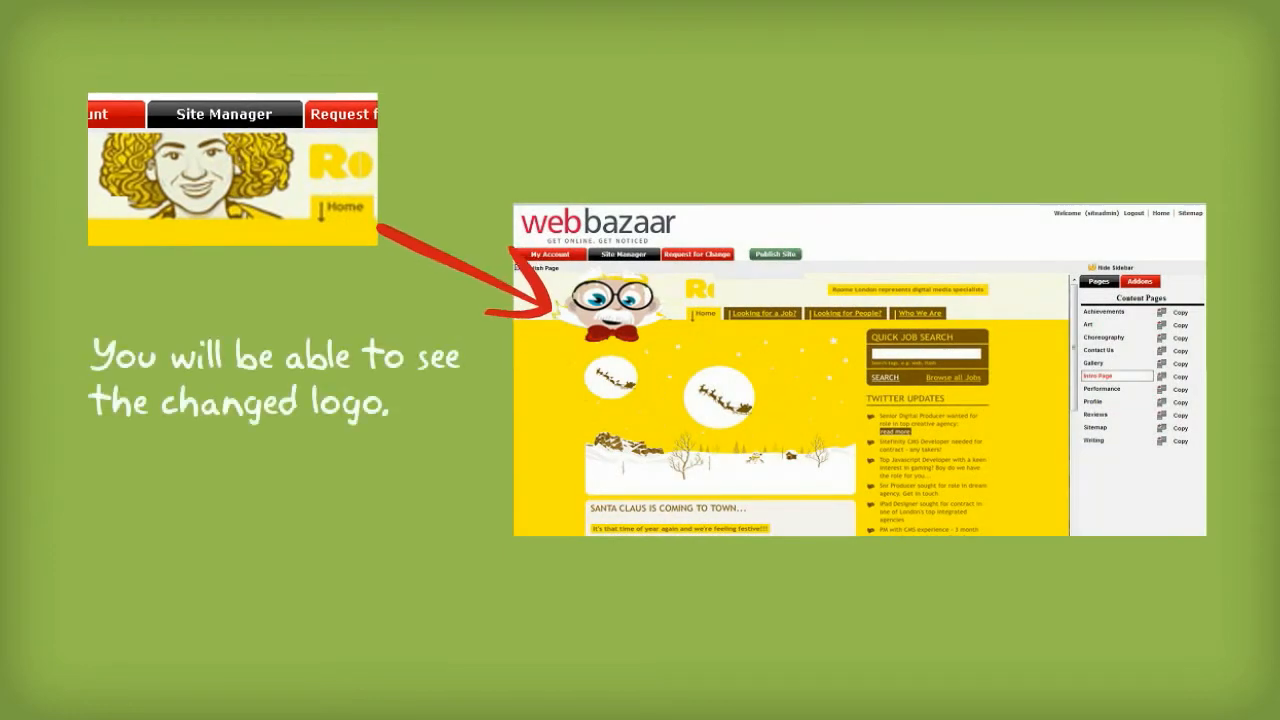